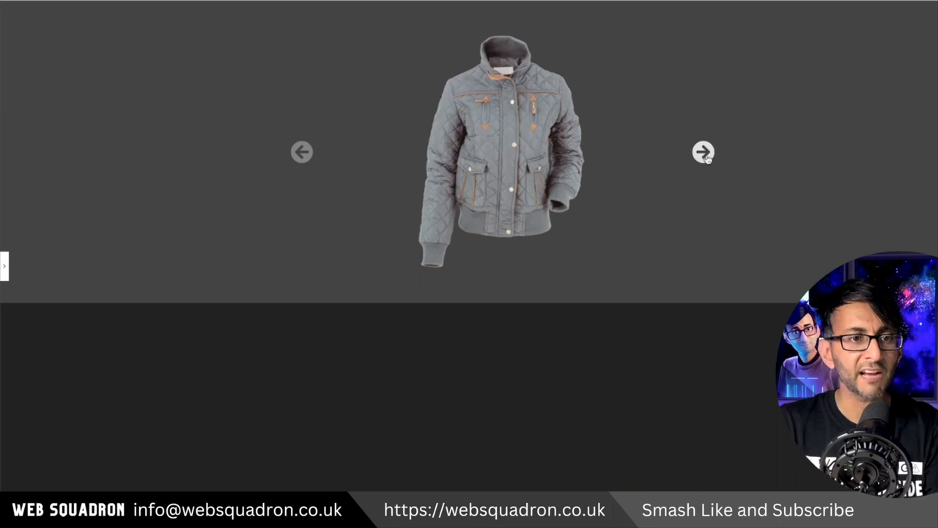
mouse_move(299, 156)
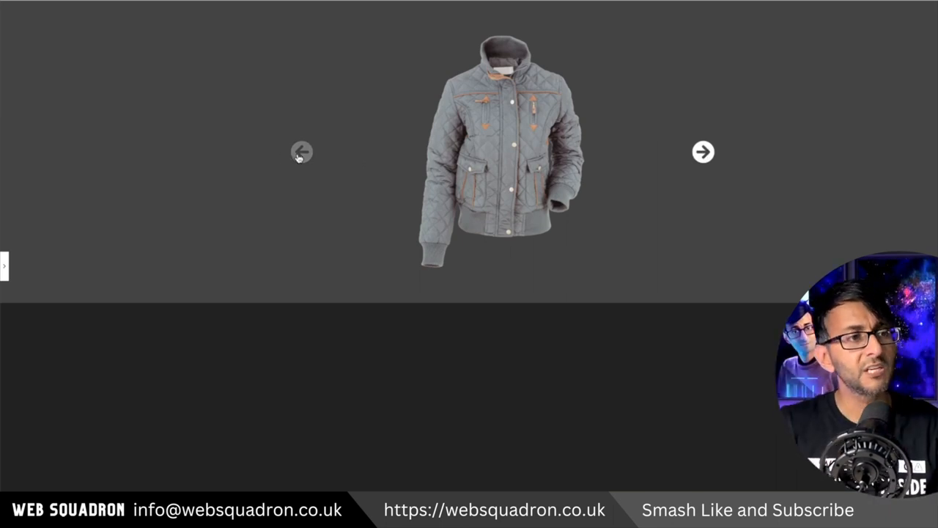
mouse_move(291, 228)
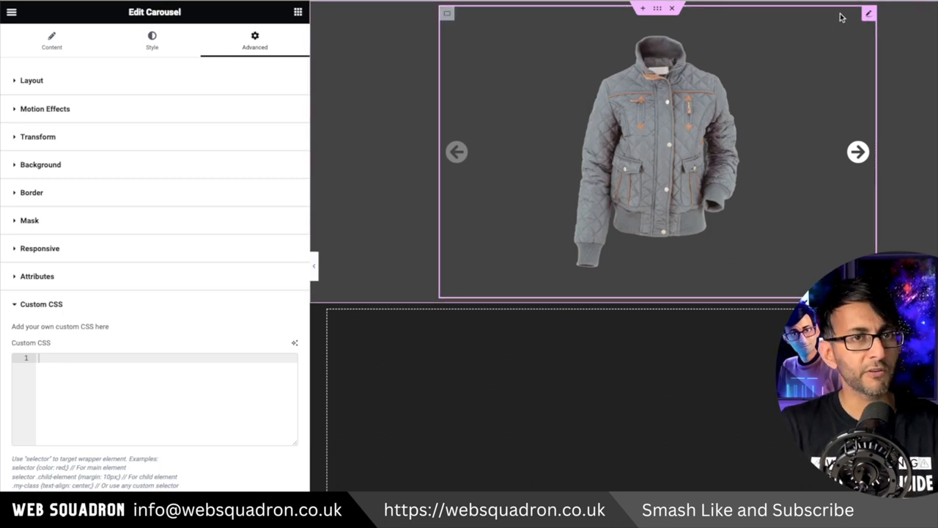
Try Dots pagination then revert to None, and browse Icon Library icons for the previous arrow.
click(50, 43)
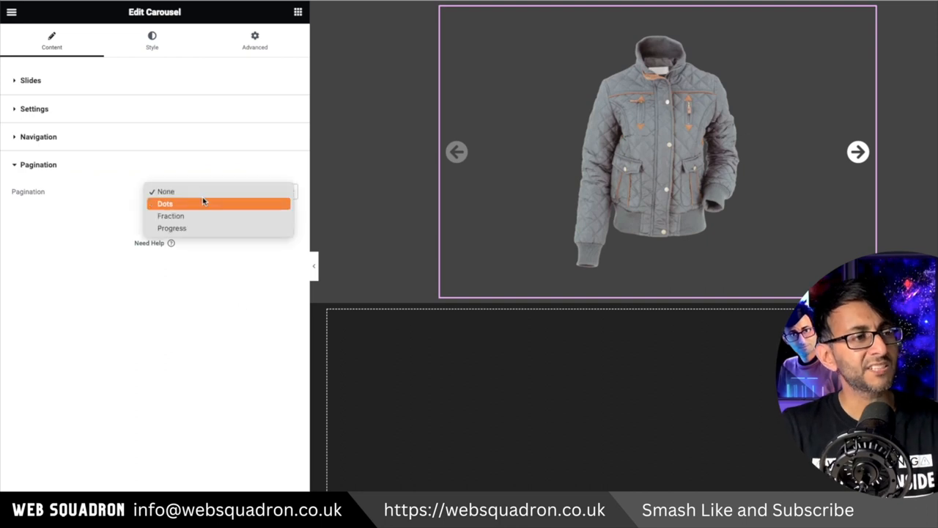
click(164, 203)
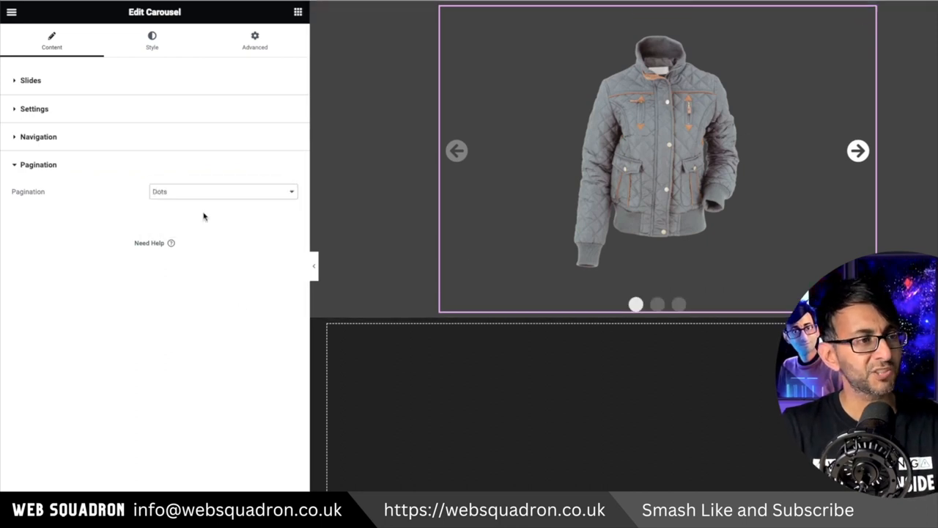
click(223, 190)
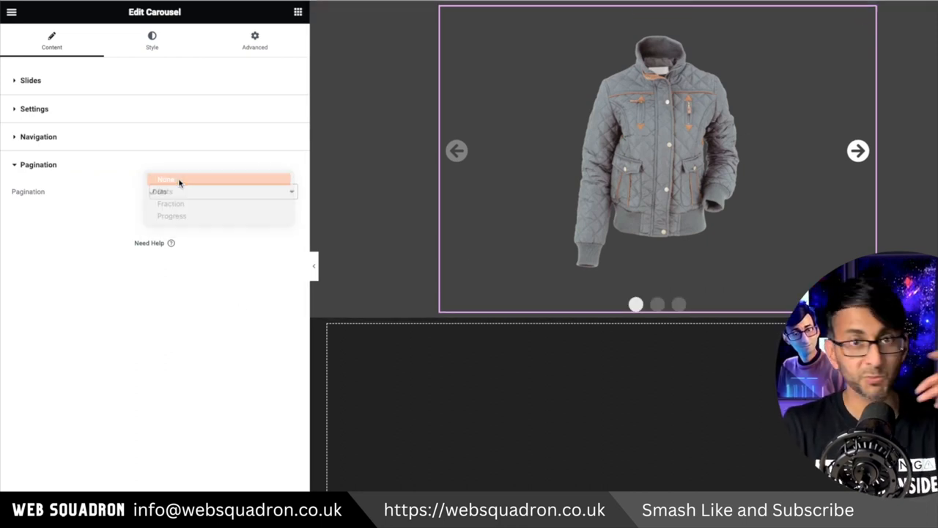
click(38, 136)
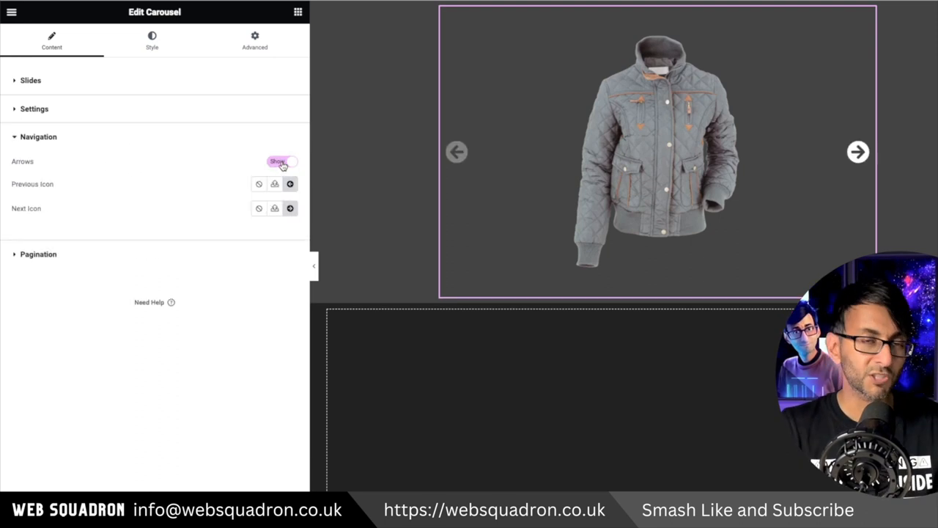
click(290, 184)
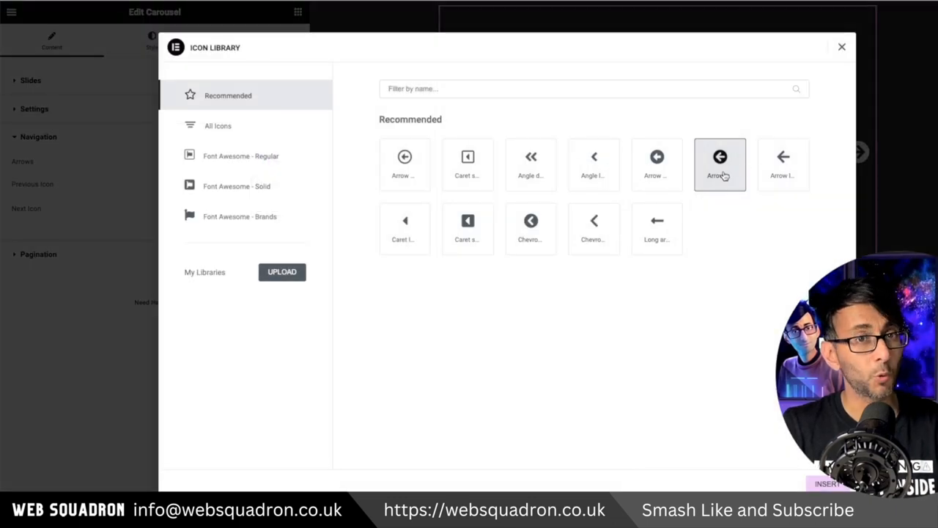
mouse_move(599, 223)
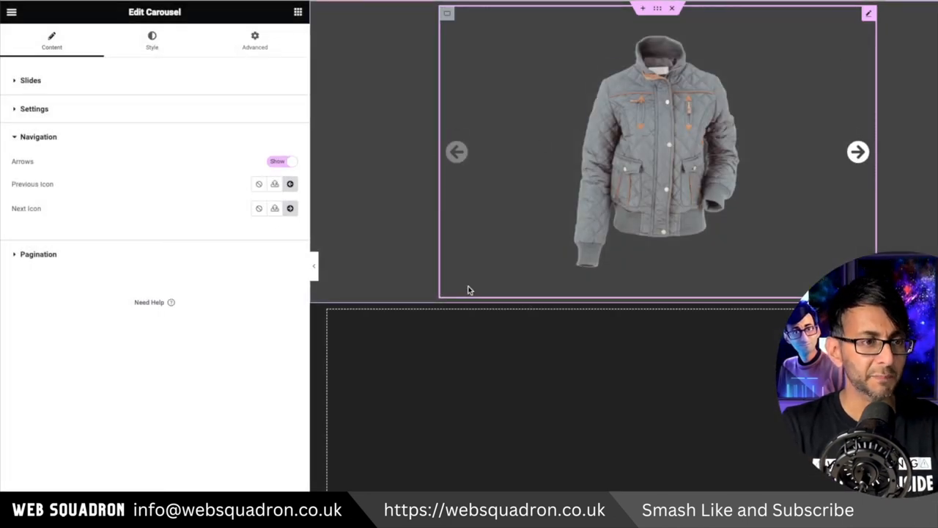
In Style > Navigation try arrow Position Outside, revert to Inside, and select the widget for editing.
click(152, 41)
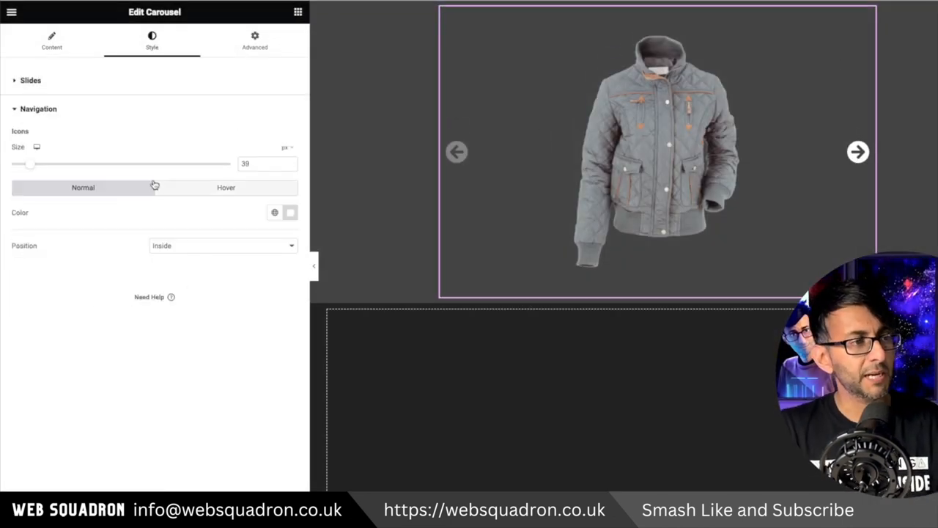
click(223, 245)
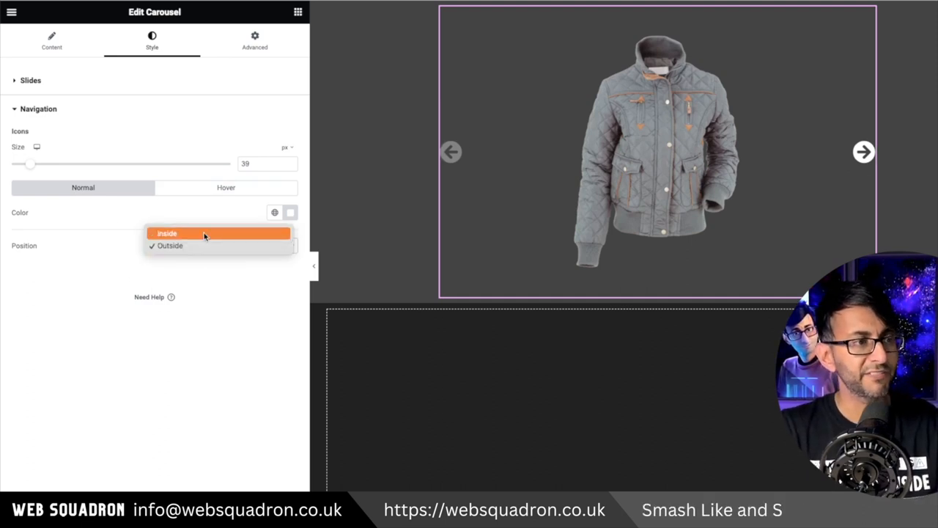
click(167, 233)
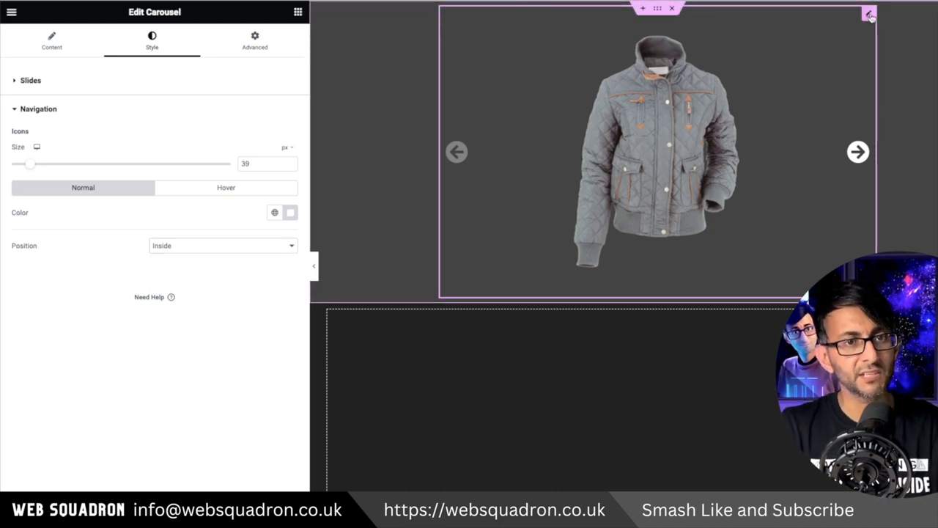
click(256, 41)
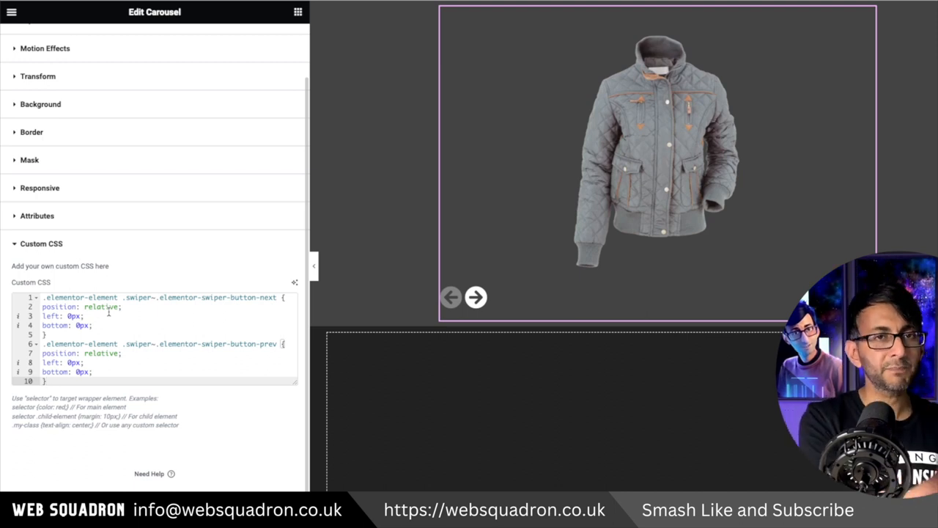
Trial the next arrow's CSS position as absolute, then restore it to relative.
double_click(103, 308)
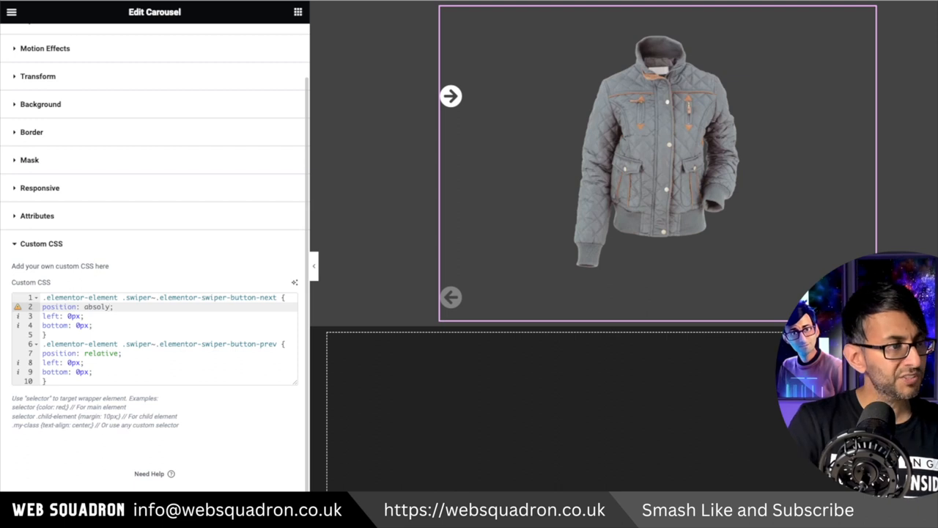
text(absolute)
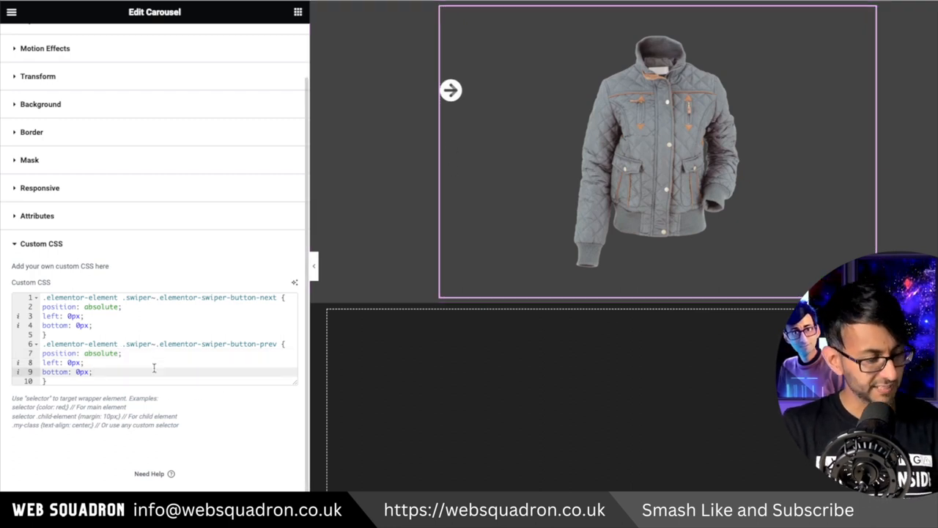
text(relative)
click(169, 362)
text(1)
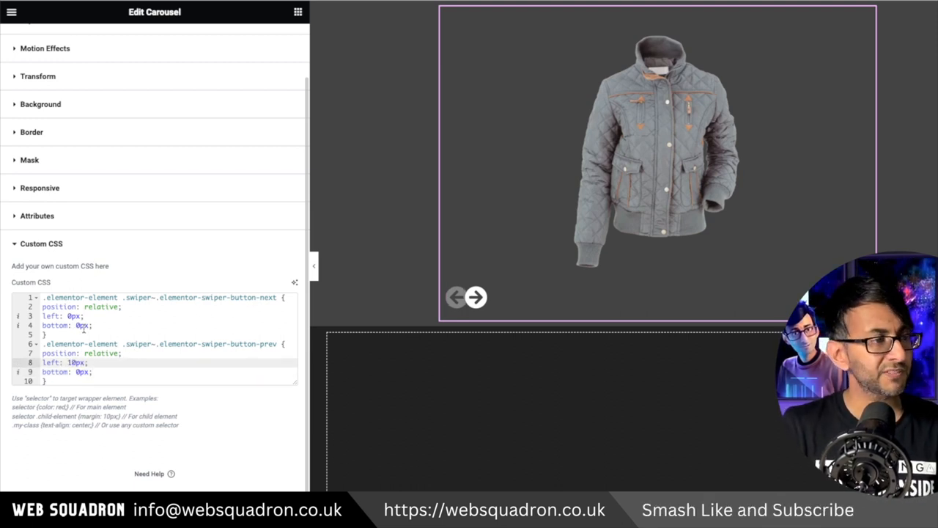
Set the next arrow's left offset to 25px in the Custom CSS.
text(25px)
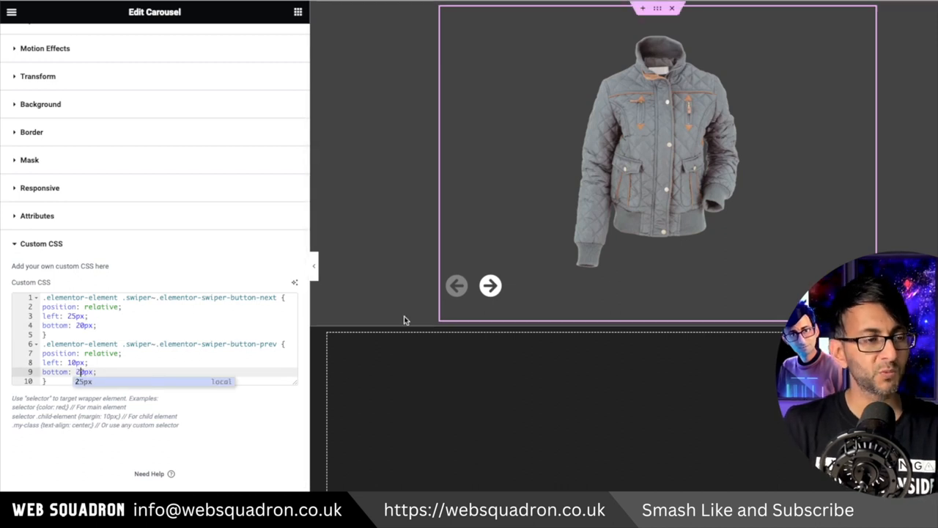
Preview the page live and advance the carousel twice with the bottom-left next arrow.
click(314, 267)
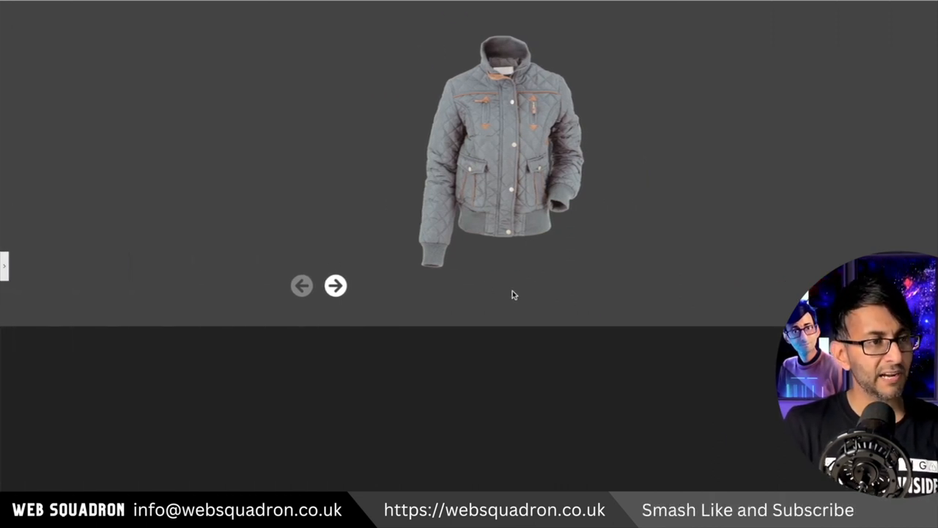
click(334, 285)
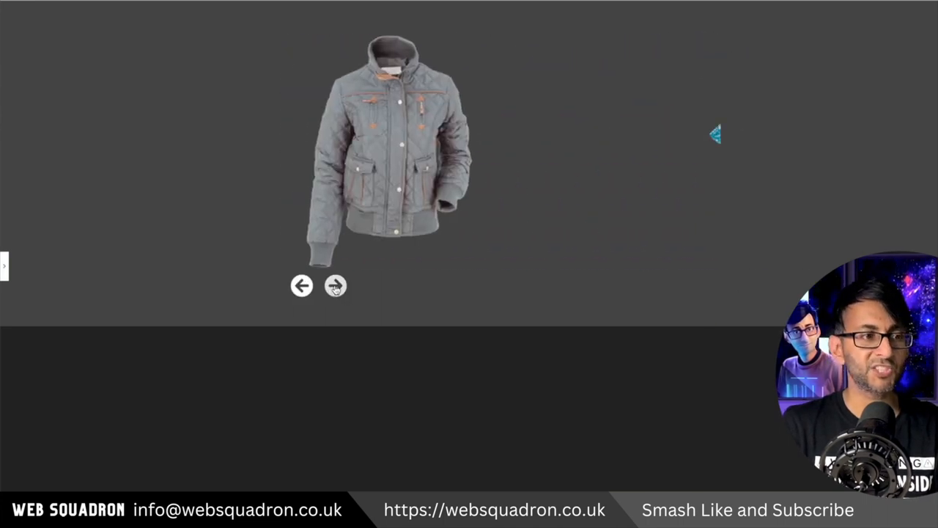
click(336, 286)
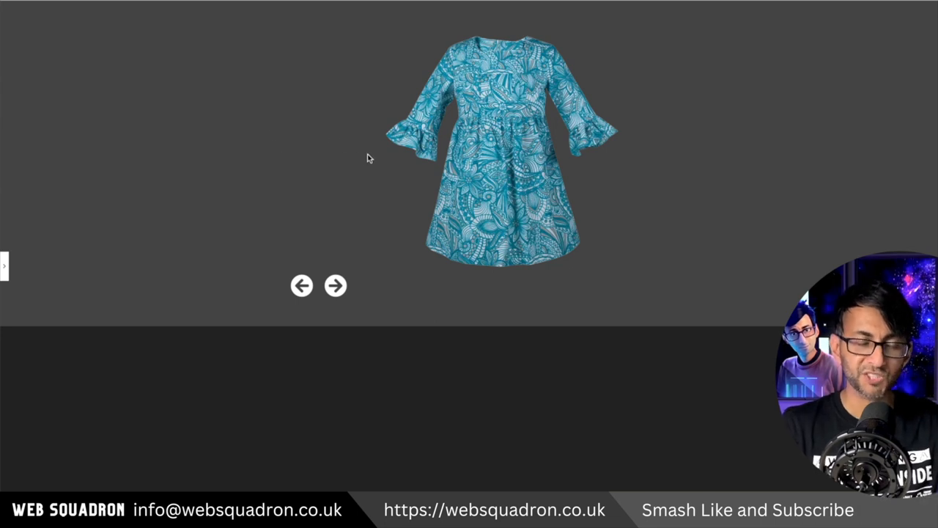